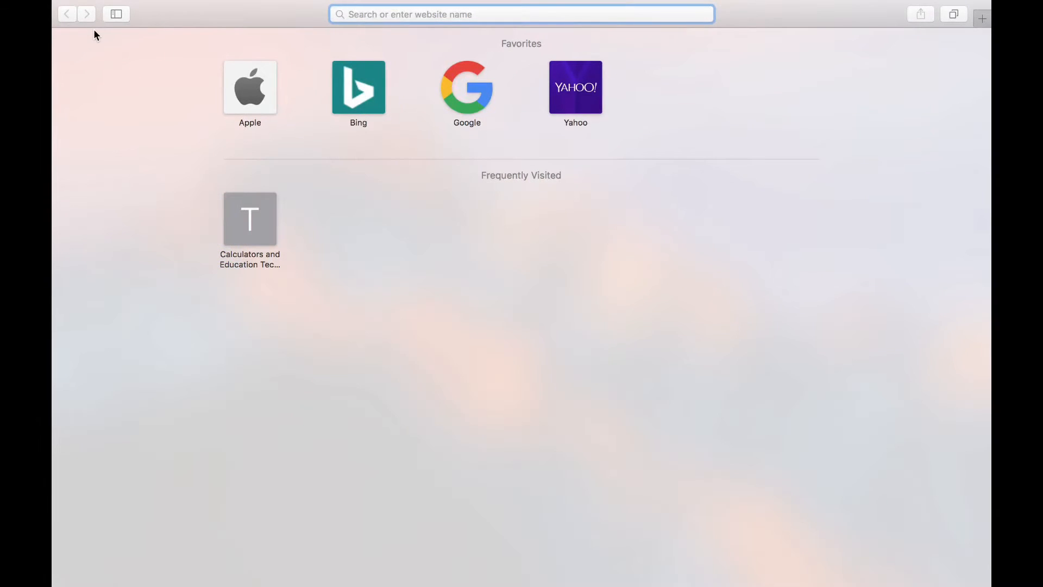
- Go to ti.com's Calculators & Education Technology section and its Apps, Software & Updates downloads page
{"action": "type", "text": "ti.com"}
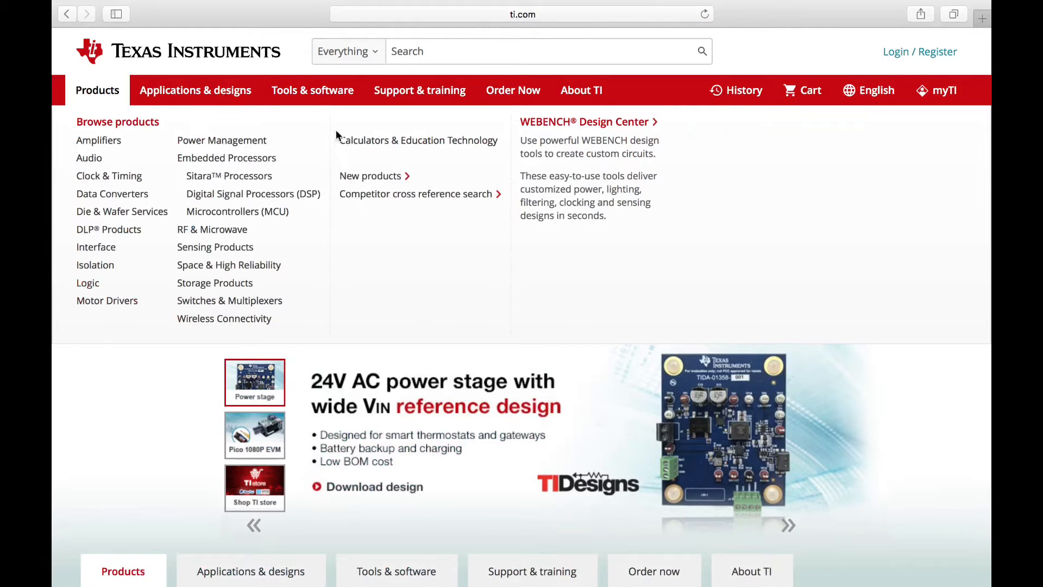
{"action": "left_click", "coordinate": [418, 140]}
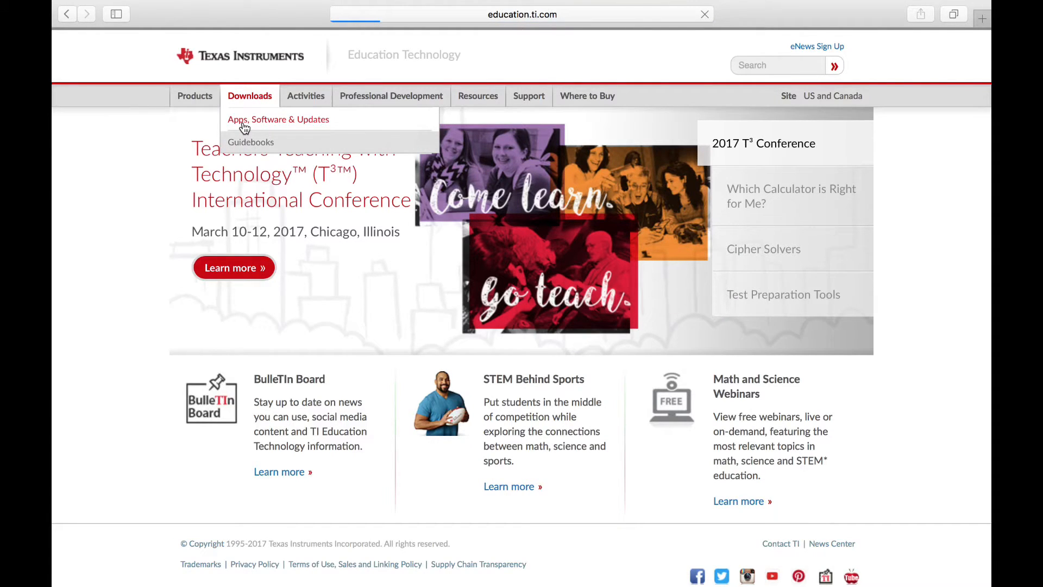
{"action": "left_click", "coordinate": [278, 120]}
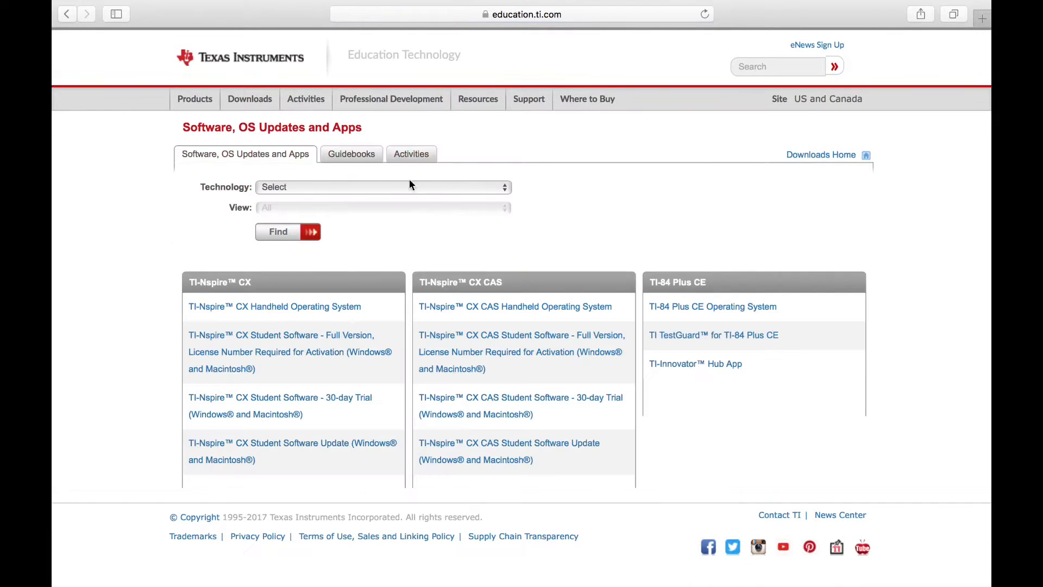
- Find TI-84 Plus C Silver Edition connectivity software and go to the TI Connect CE Software result
{"action": "left_click", "coordinate": [381, 187]}
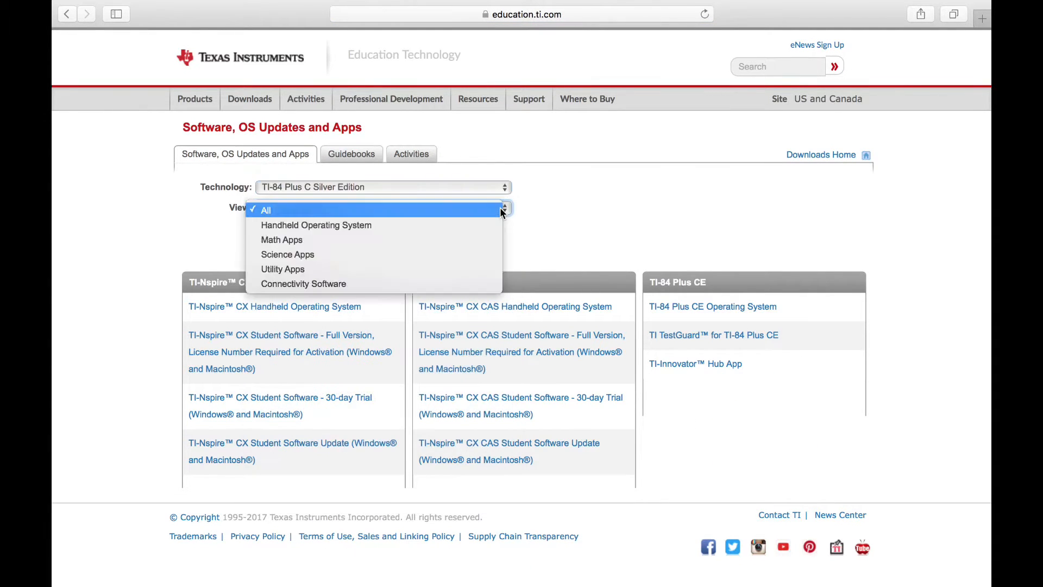
{"action": "mouse_move", "coordinate": [372, 207]}
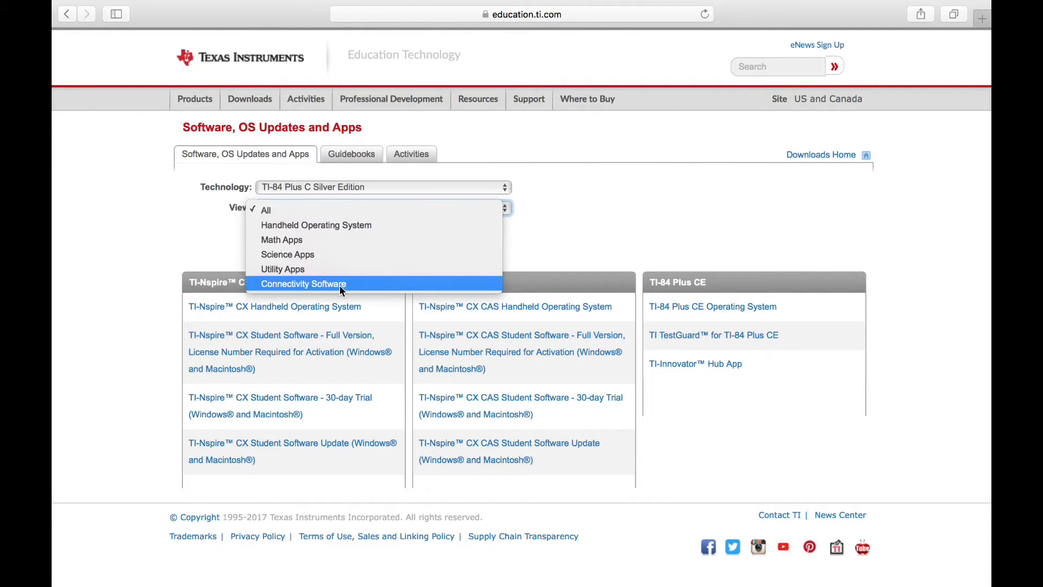
{"action": "left_click", "coordinate": [303, 284]}
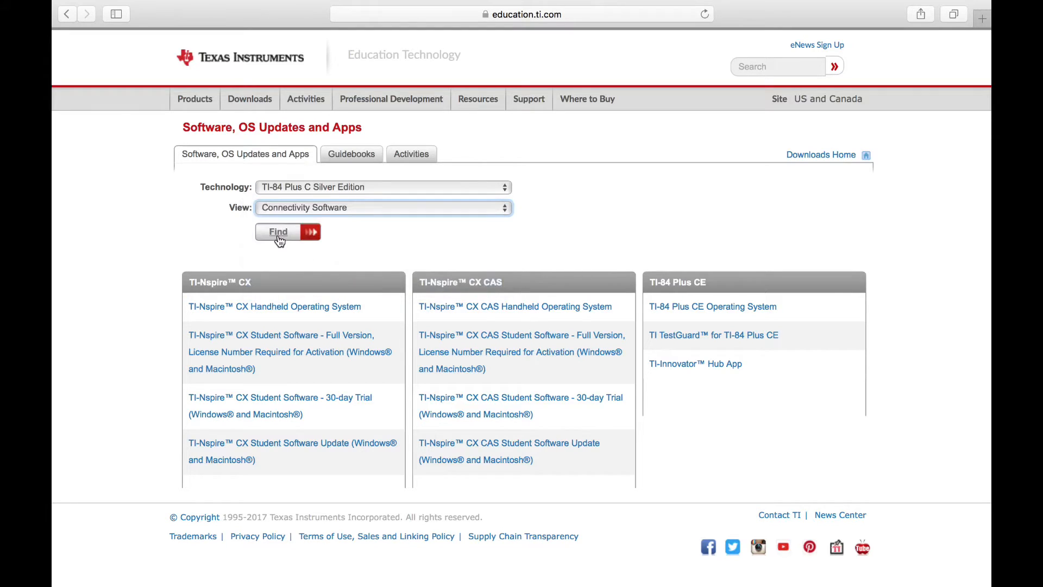
{"action": "left_click", "coordinate": [277, 232]}
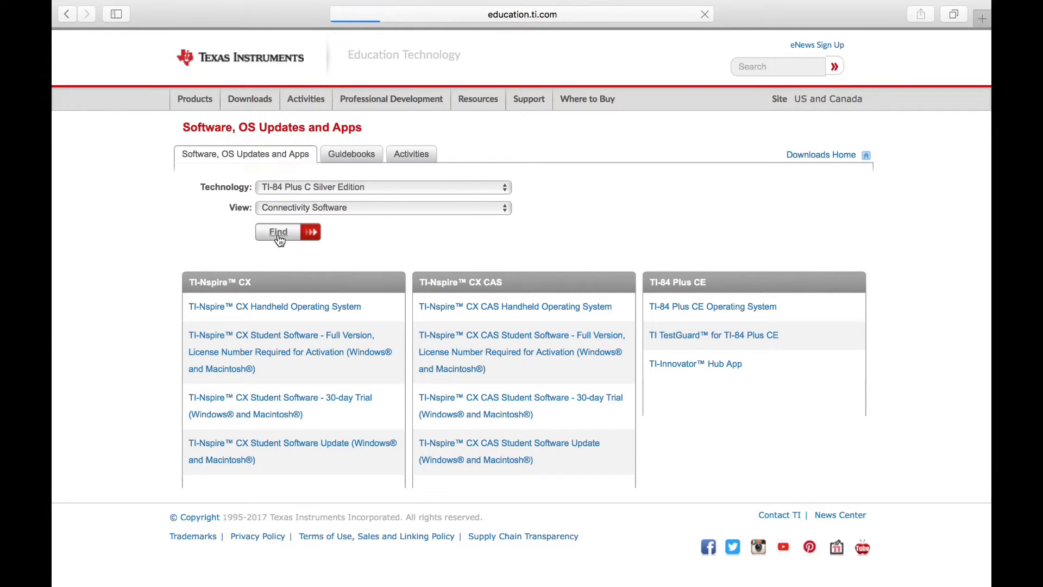
{"action": "left_click", "coordinate": [278, 232]}
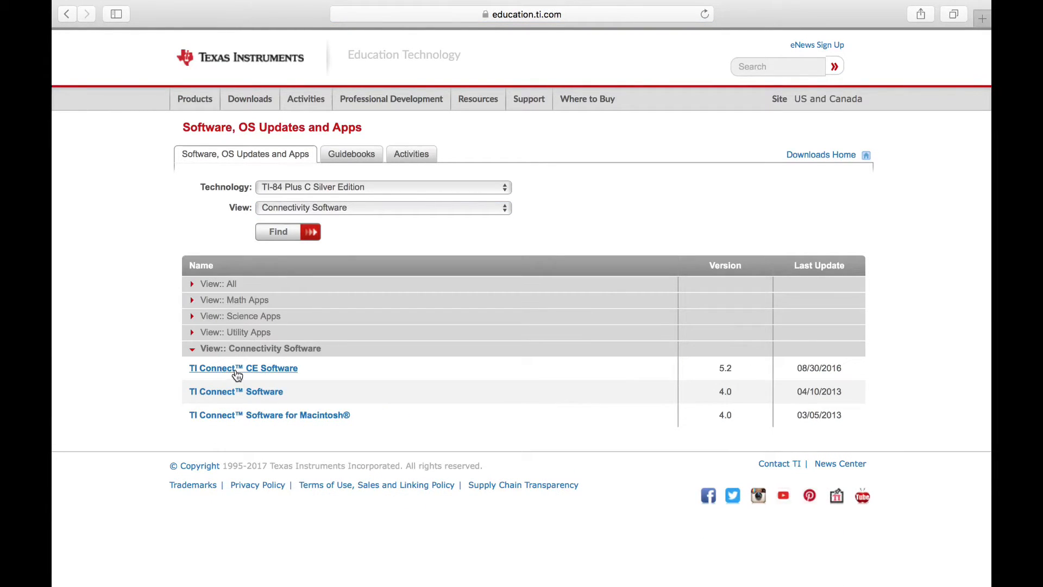
{"action": "left_click", "coordinate": [243, 368]}
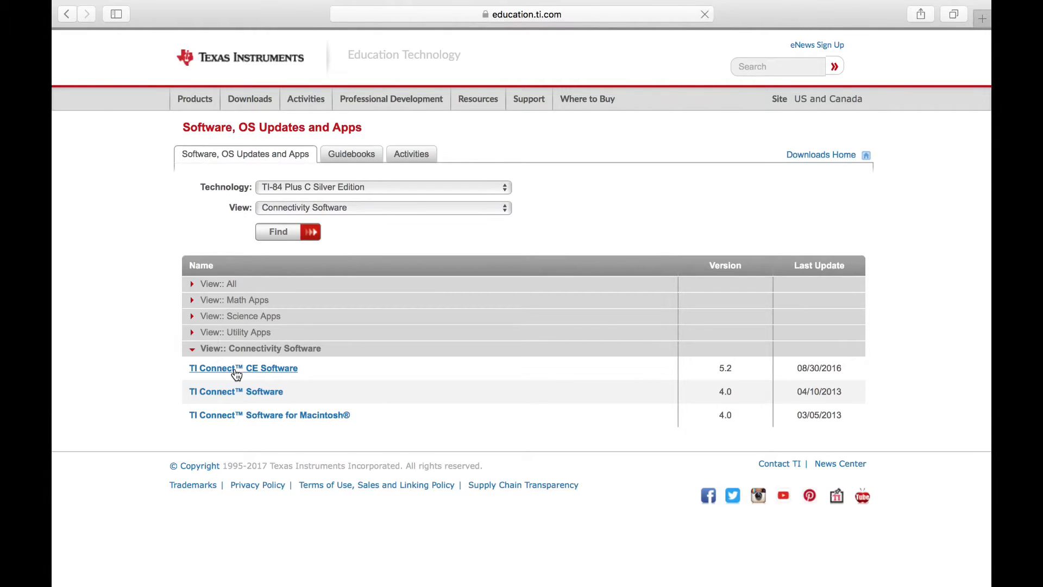
- Download TI Connect CE Software for Macintosh (TIConnectCE-5.2.0.51.dmg) and check its progress in Downloads
{"action": "left_click", "coordinate": [243, 368]}
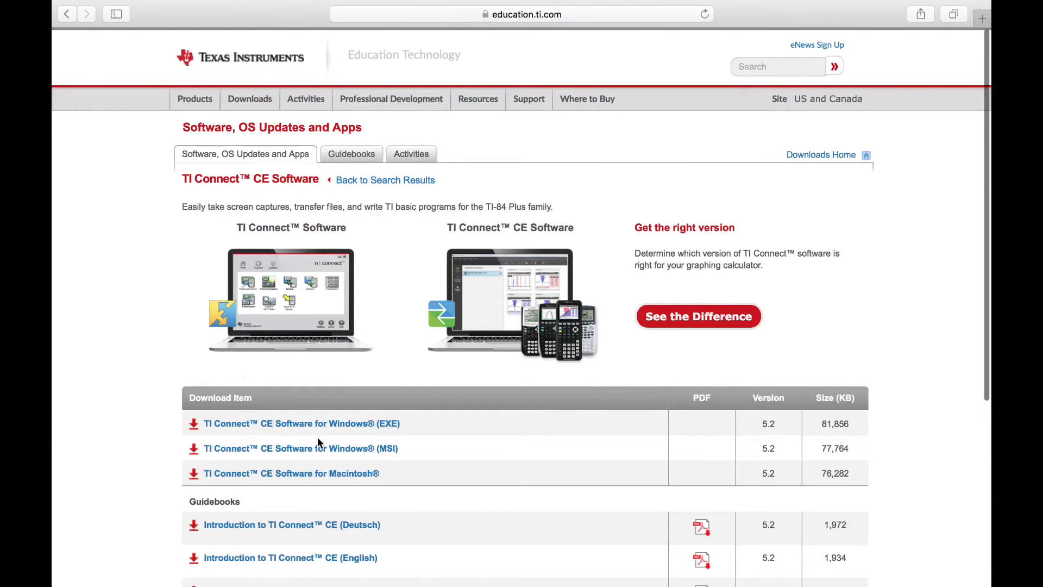
{"action": "scroll", "scroll_direction": "down", "scroll_amount": 3}
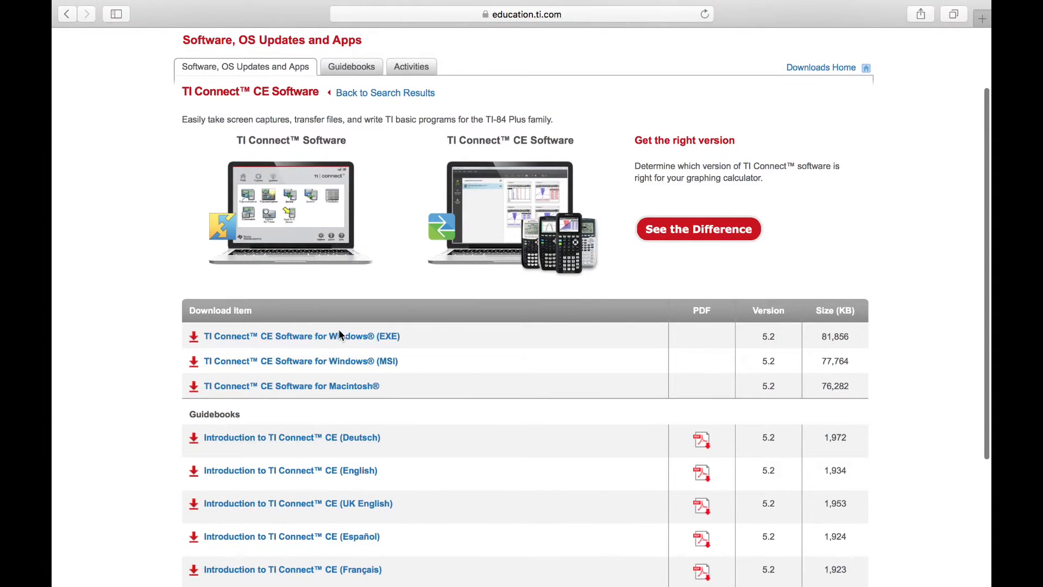
{"action": "mouse_move", "coordinate": [339, 390]}
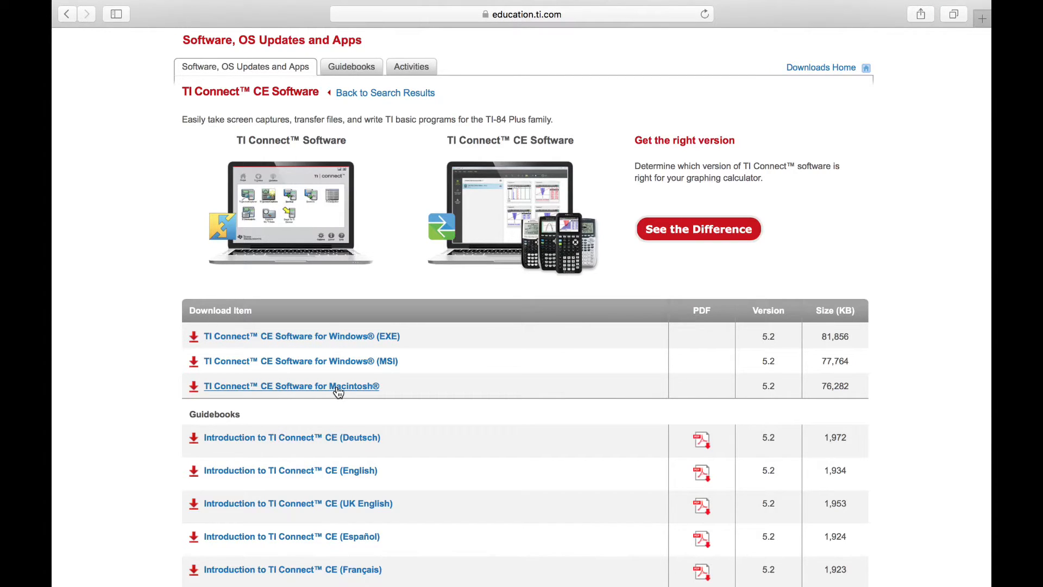
{"action": "left_click", "coordinate": [291, 385]}
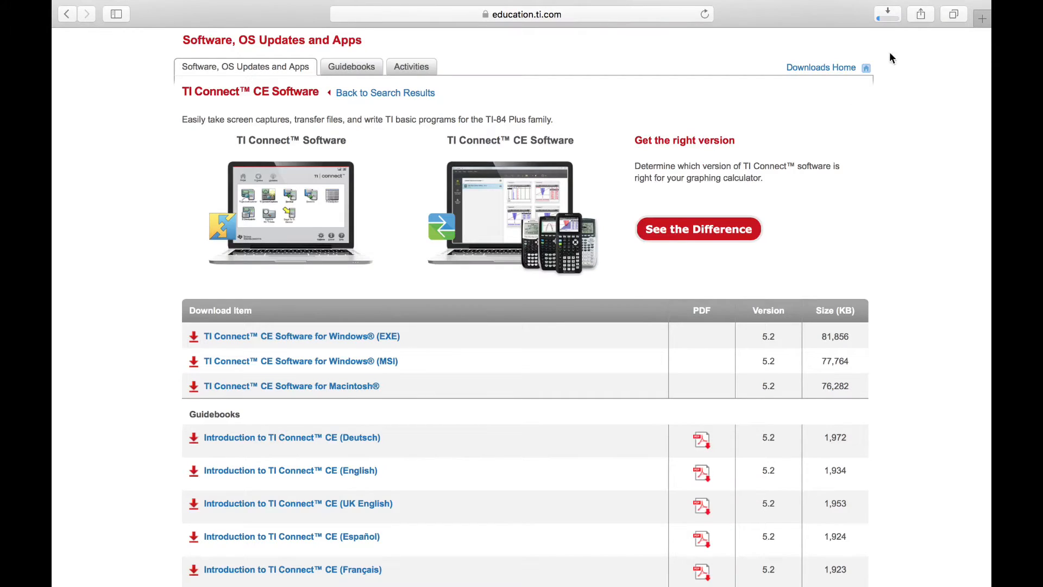
{"action": "left_click", "coordinate": [888, 14]}
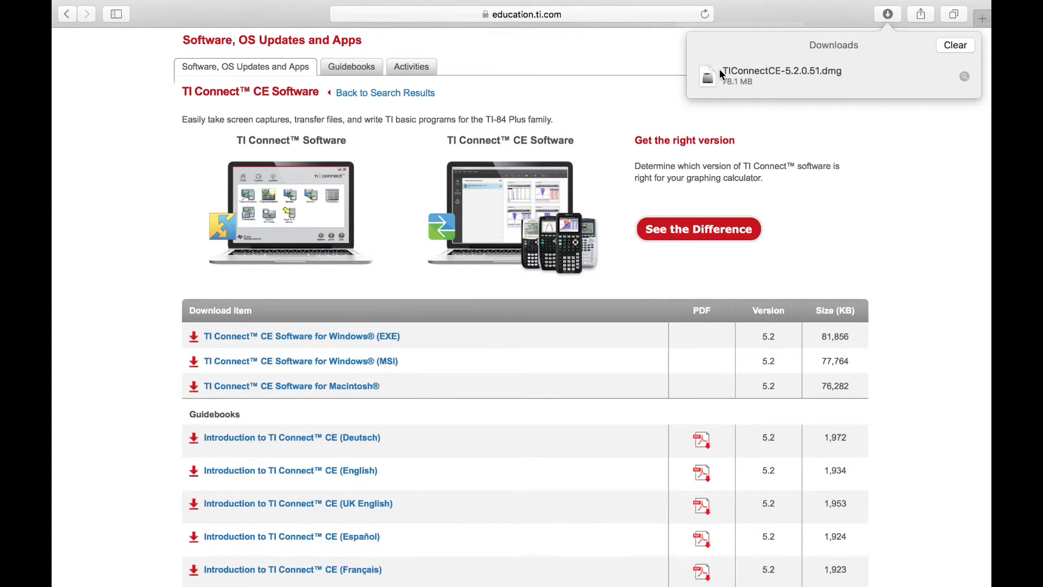
{"action": "mouse_move", "coordinate": [132, 8]}
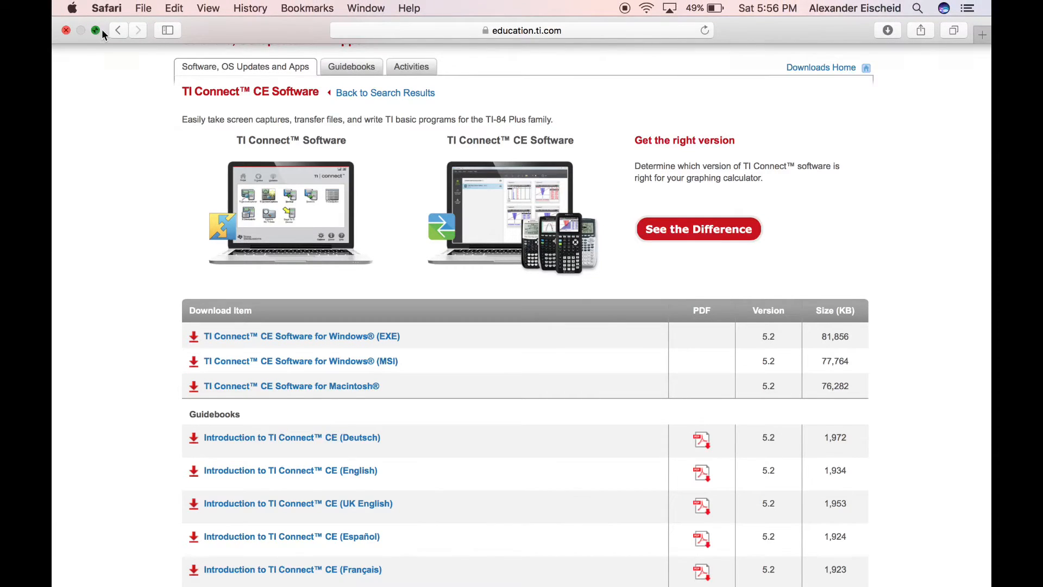
- Minimize Safari and launch TI Connect CE from its desktop icon
{"action": "left_click", "coordinate": [854, 31]}
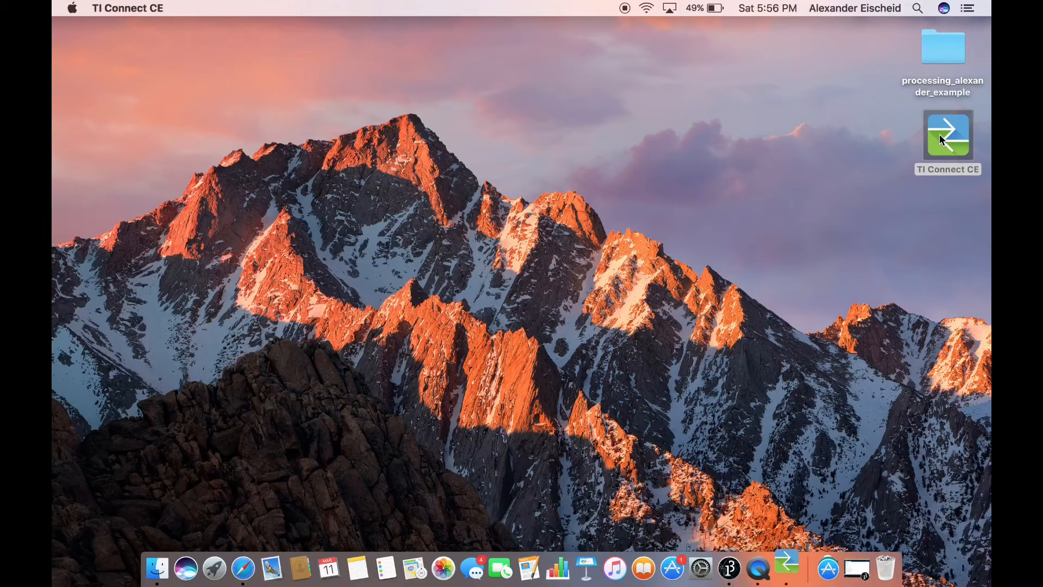
{"action": "double_click", "coordinate": [947, 134]}
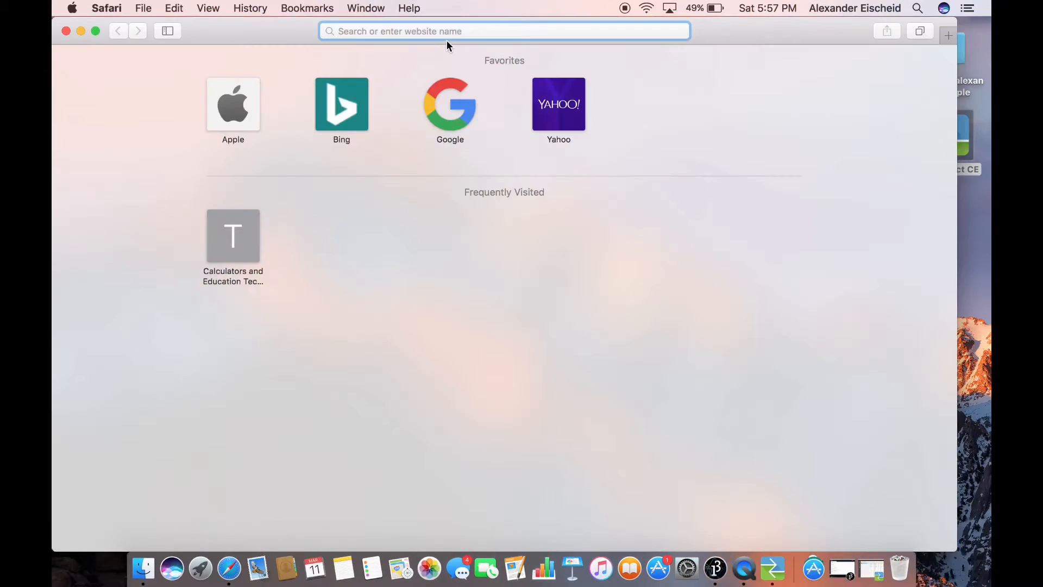
- Go to the Cemetech archives and into the /84pcse TI-84 Plus C Silver Edition section
{"action": "type", "text": "c"}
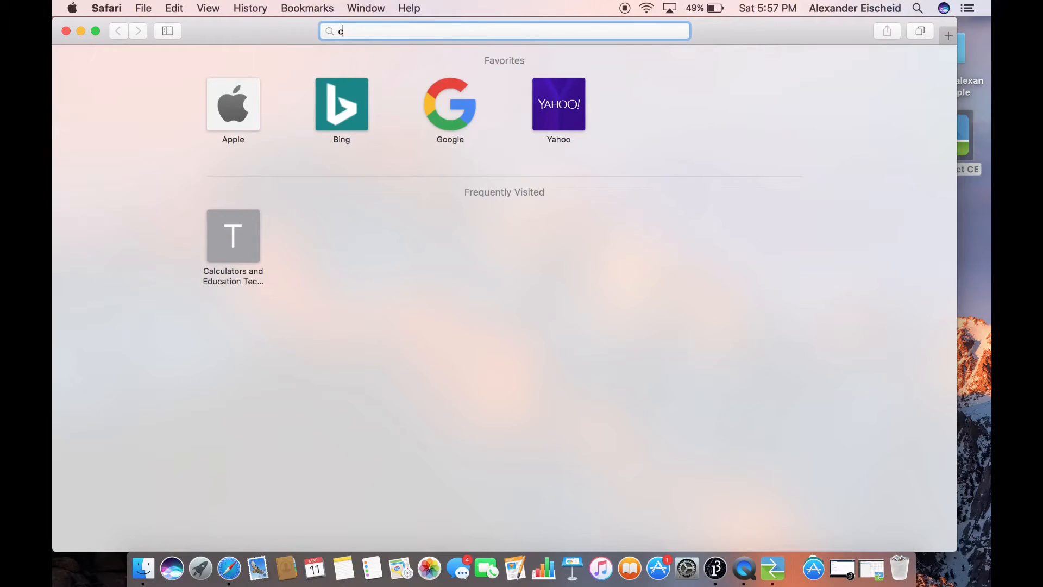
{"action": "type", "text": "emetech.net"}
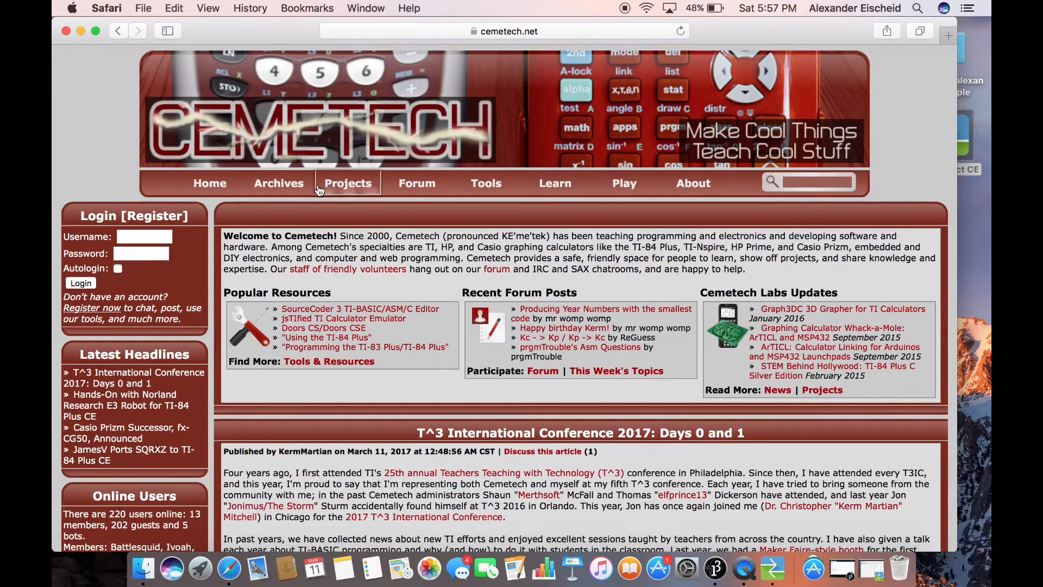
{"action": "left_click", "coordinate": [278, 182]}
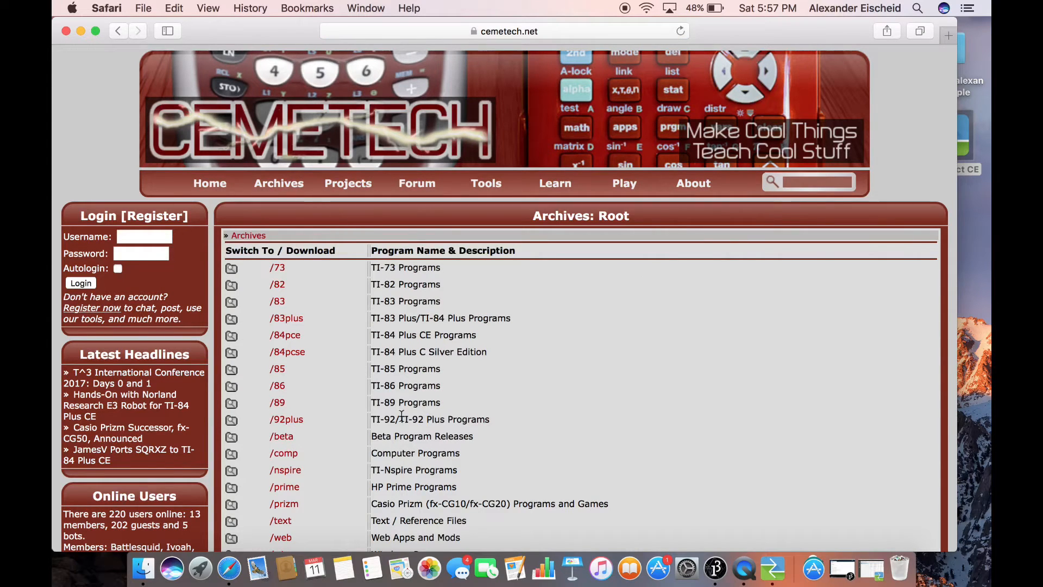
{"action": "left_click", "coordinate": [287, 351]}
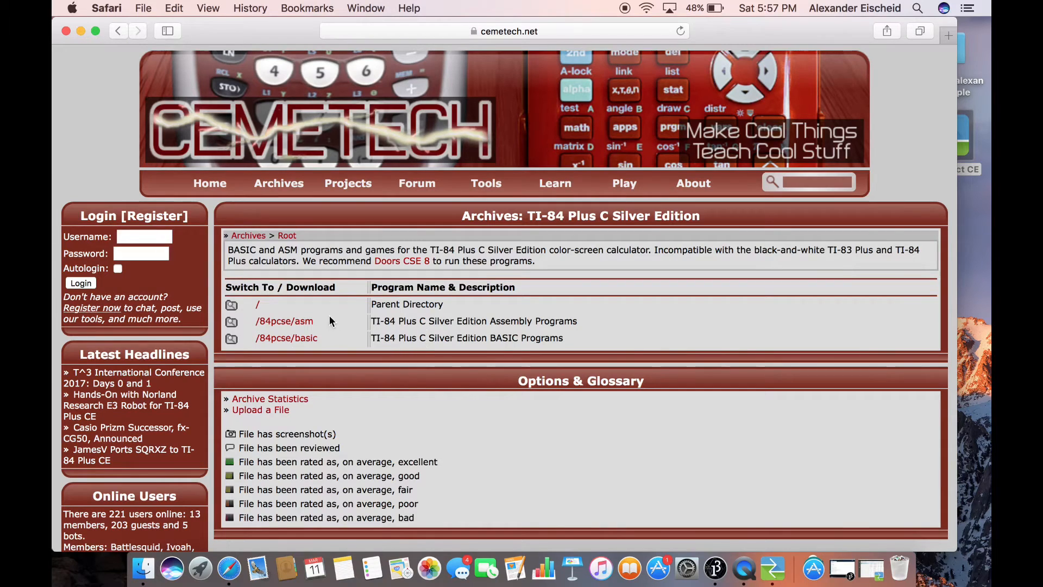
{"action": "mouse_move", "coordinate": [297, 325]}
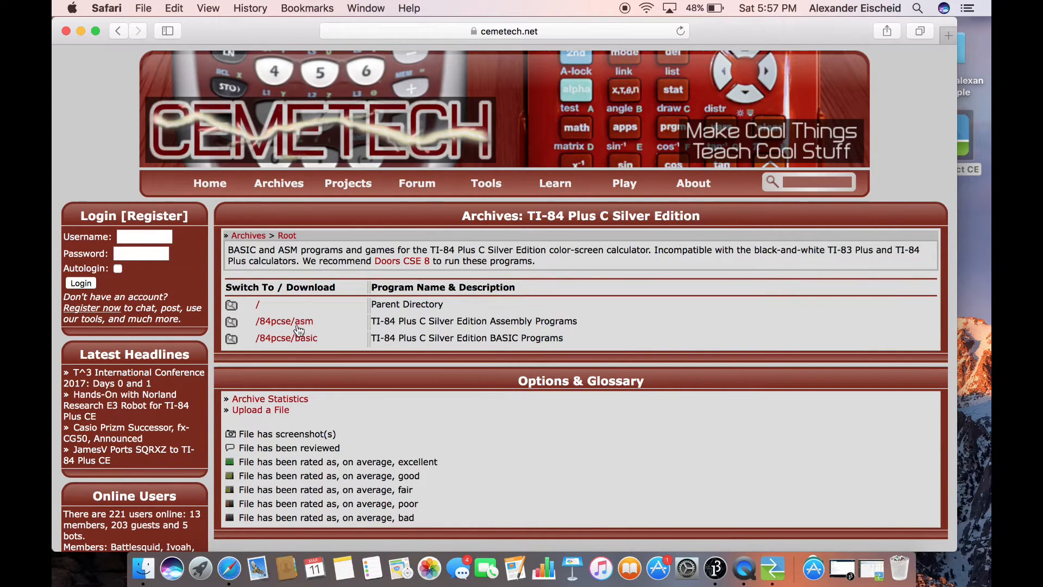
{"action": "mouse_move", "coordinate": [284, 321]}
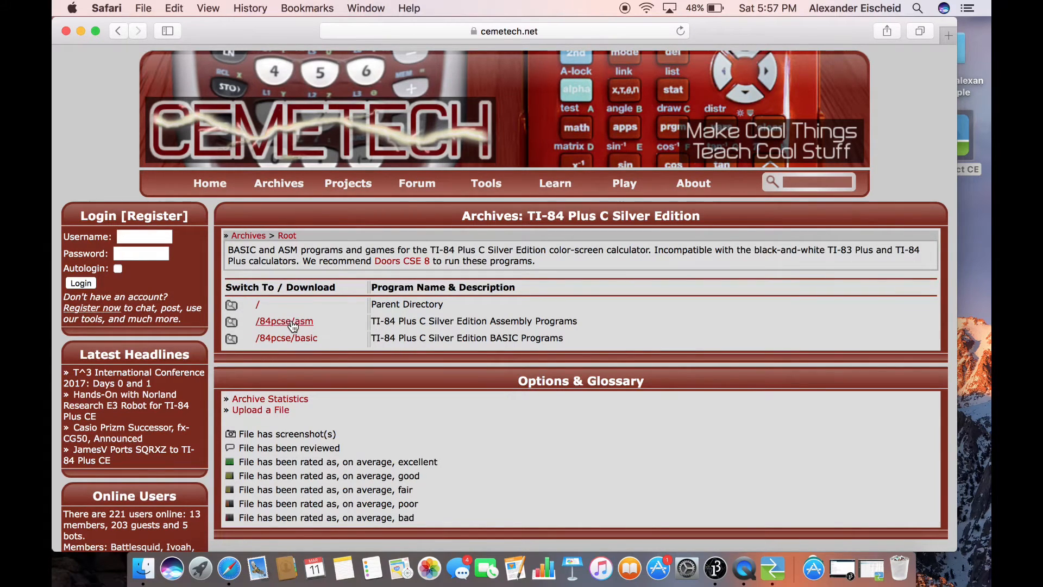
- Within /84pcse/asm/games, download Frogger.zip, then close the Safari window
{"action": "left_click", "coordinate": [283, 320]}
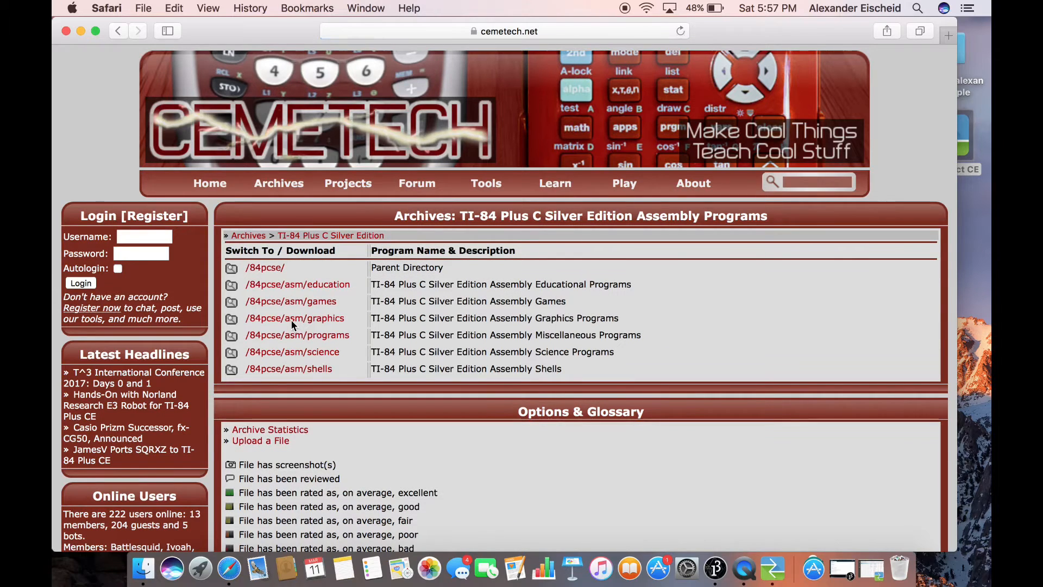
{"action": "left_click", "coordinate": [290, 301]}
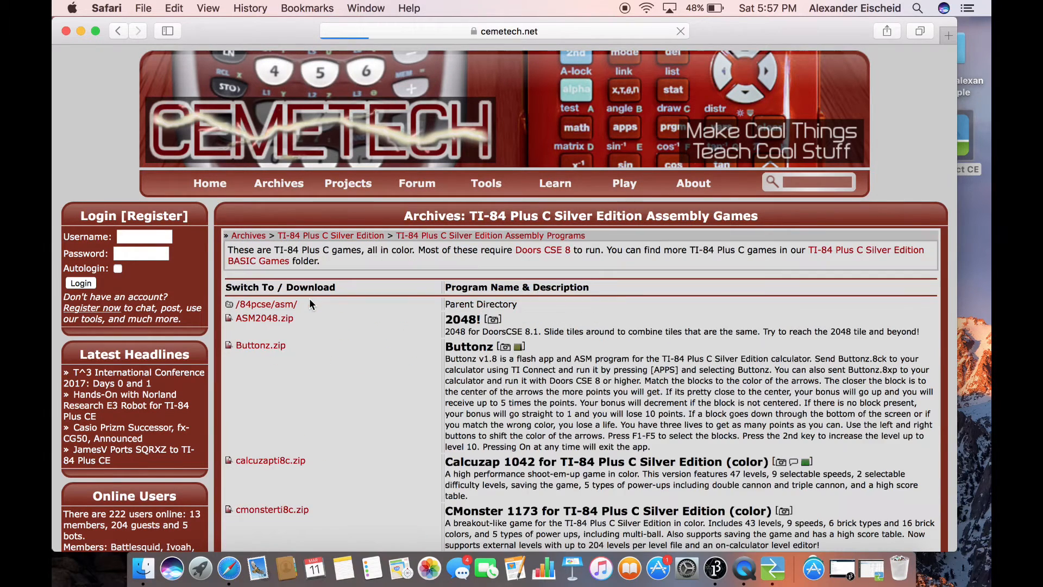
{"action": "scroll", "scroll_direction": "down", "scroll_amount": 3}
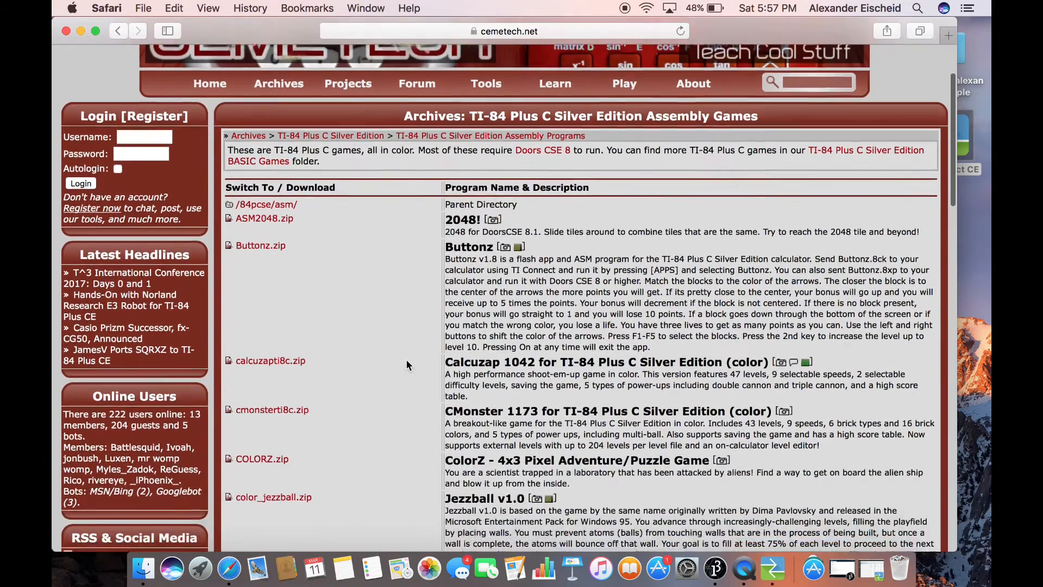
{"action": "scroll", "scroll_direction": "down", "scroll_amount": 3}
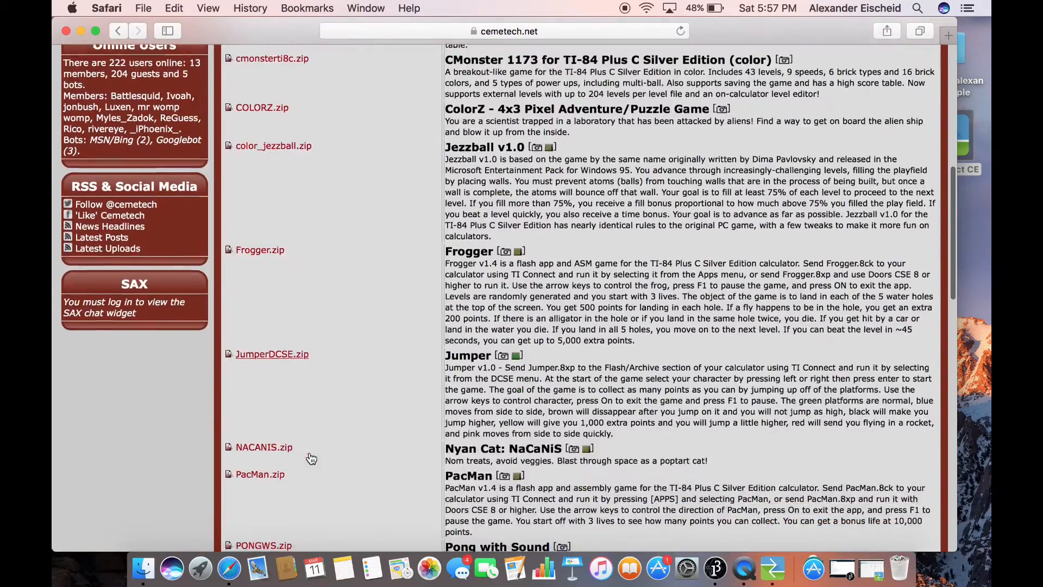
{"action": "scroll", "scroll_direction": "up", "scroll_amount": 3}
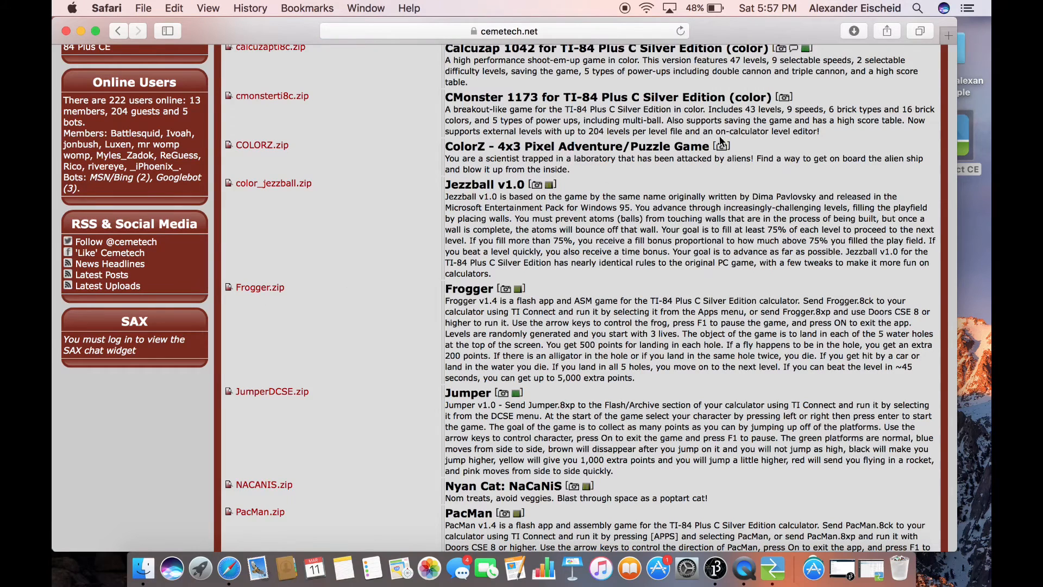
{"action": "left_click", "coordinate": [854, 32]}
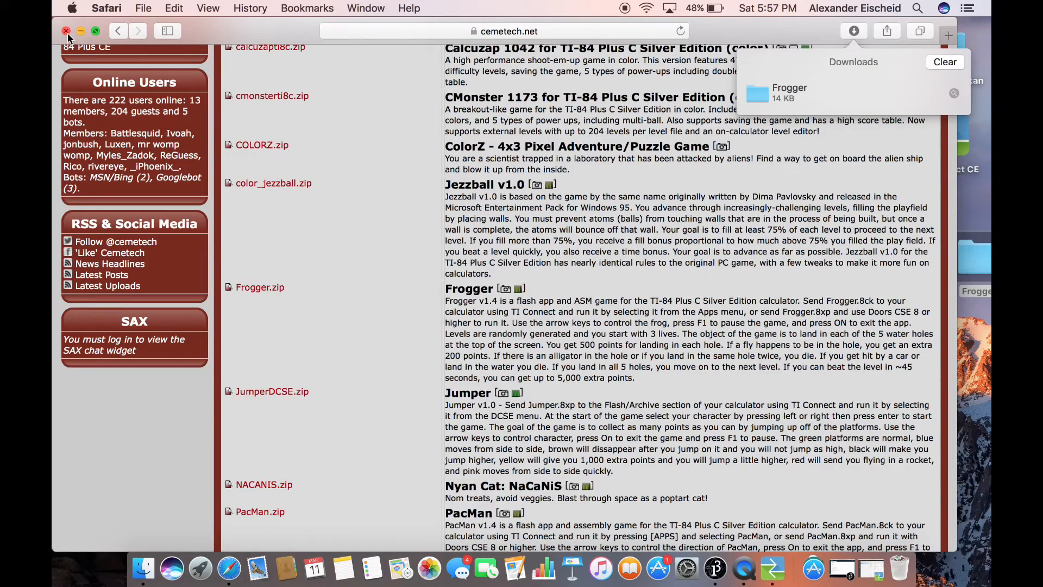
{"action": "left_click", "coordinate": [66, 32]}
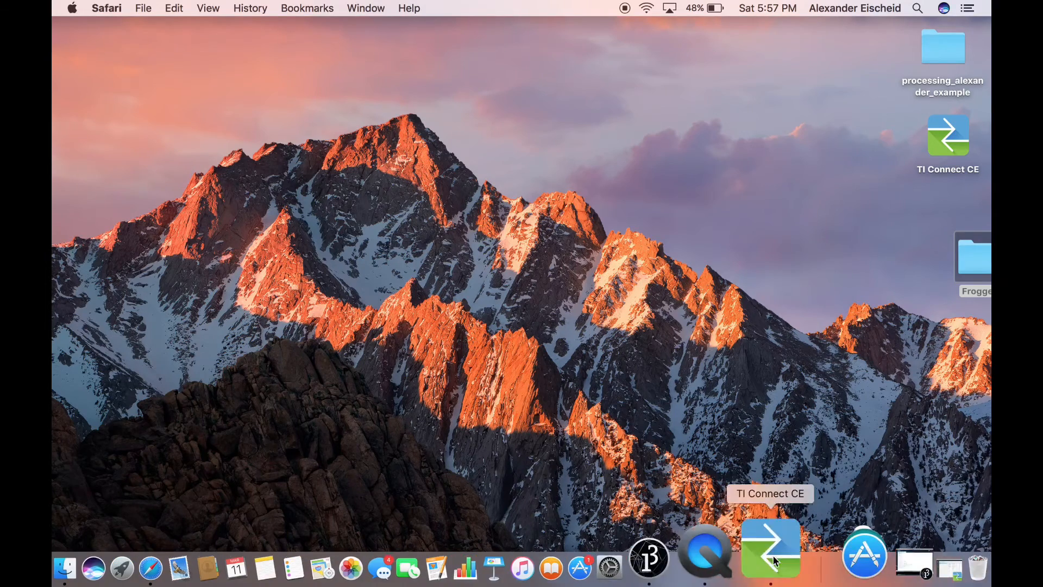
- In Send to Calculators, choose Desktop > Frogger > Frogger.8ck for the TI-84 Plus C Silver Edition
{"action": "left_click", "coordinate": [770, 547]}
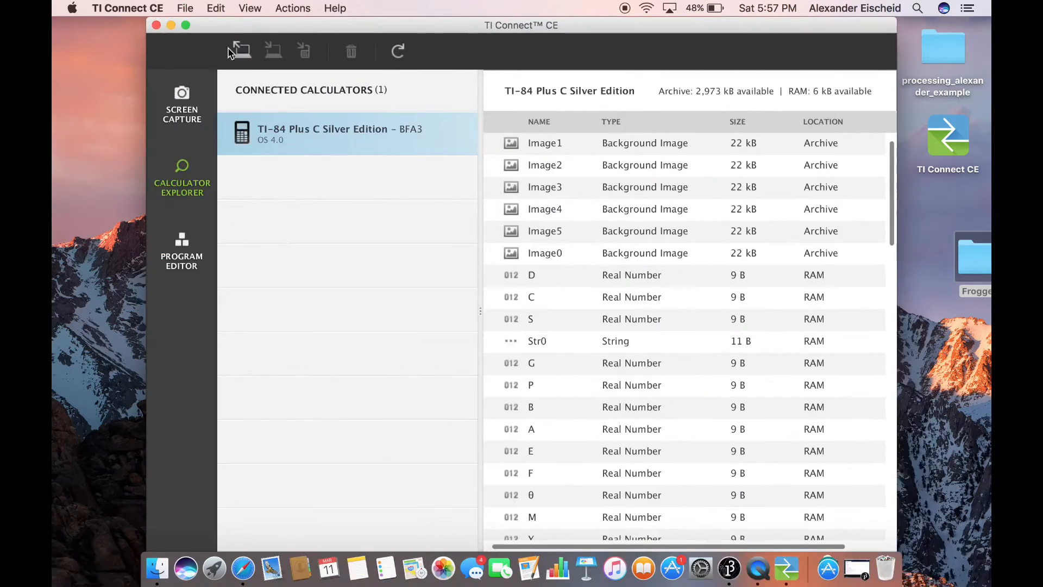
{"action": "mouse_move", "coordinate": [241, 51]}
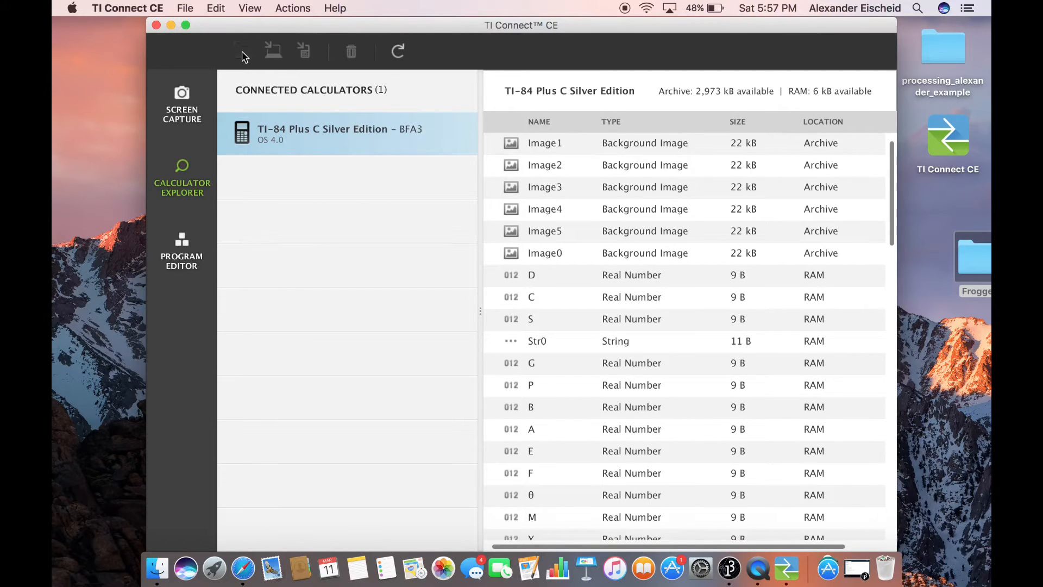
{"action": "left_click", "coordinate": [273, 51]}
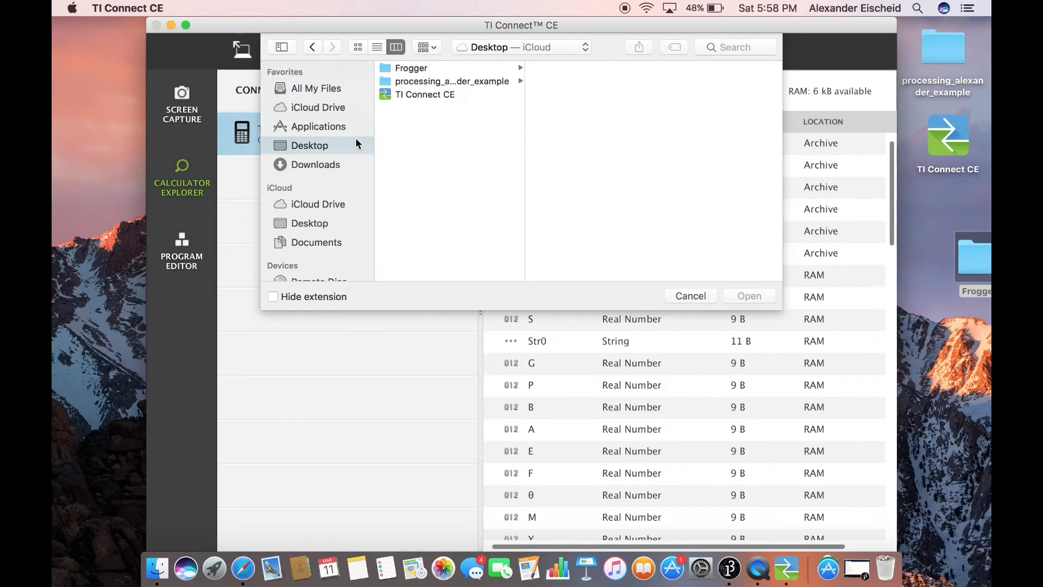
{"action": "left_click", "coordinate": [411, 67]}
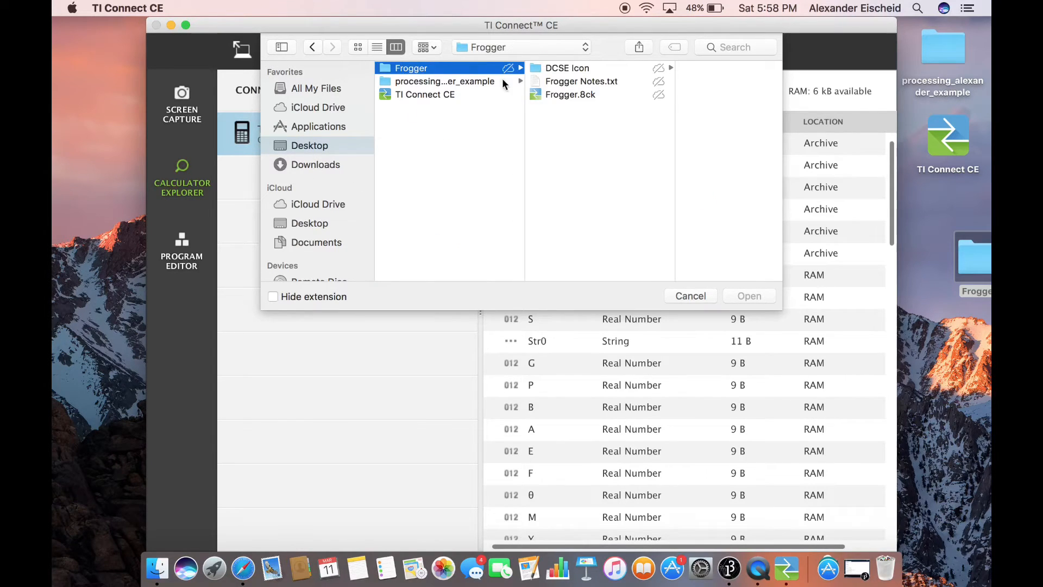
{"action": "mouse_move", "coordinate": [570, 105]}
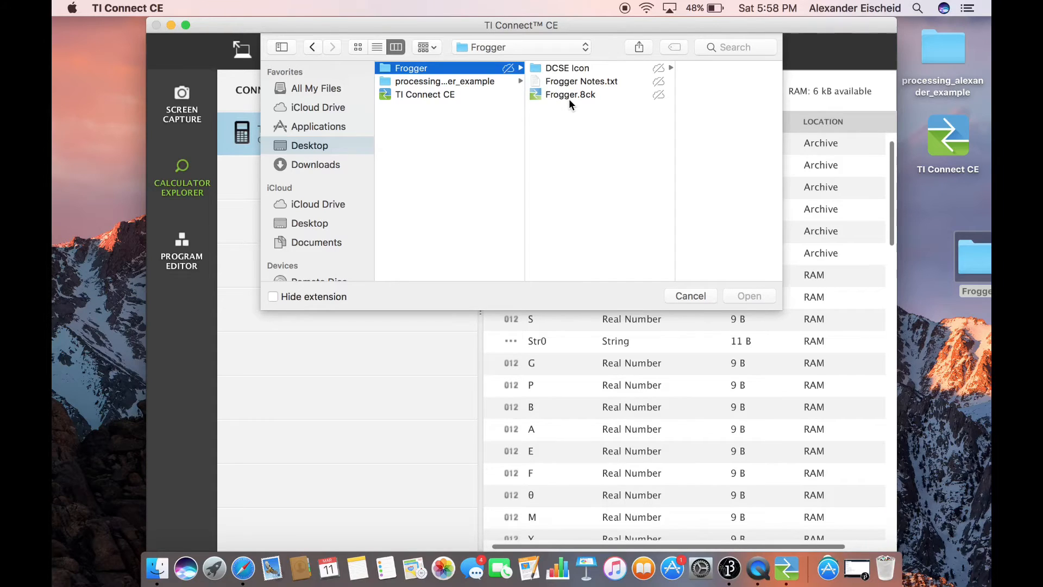
{"action": "left_click", "coordinate": [570, 94]}
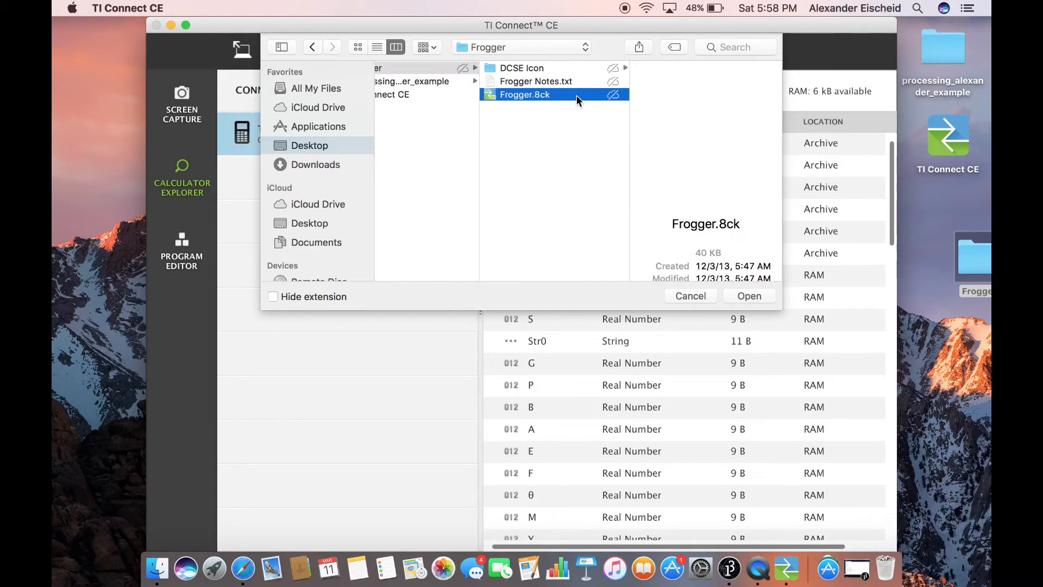
{"action": "left_click", "coordinate": [749, 296]}
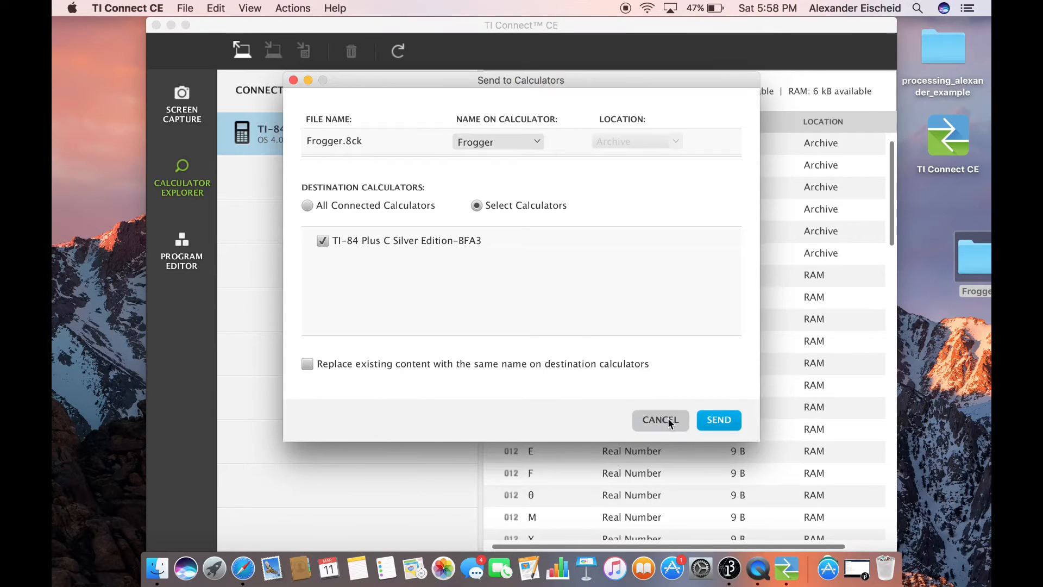
{"action": "mouse_move", "coordinate": [715, 436]}
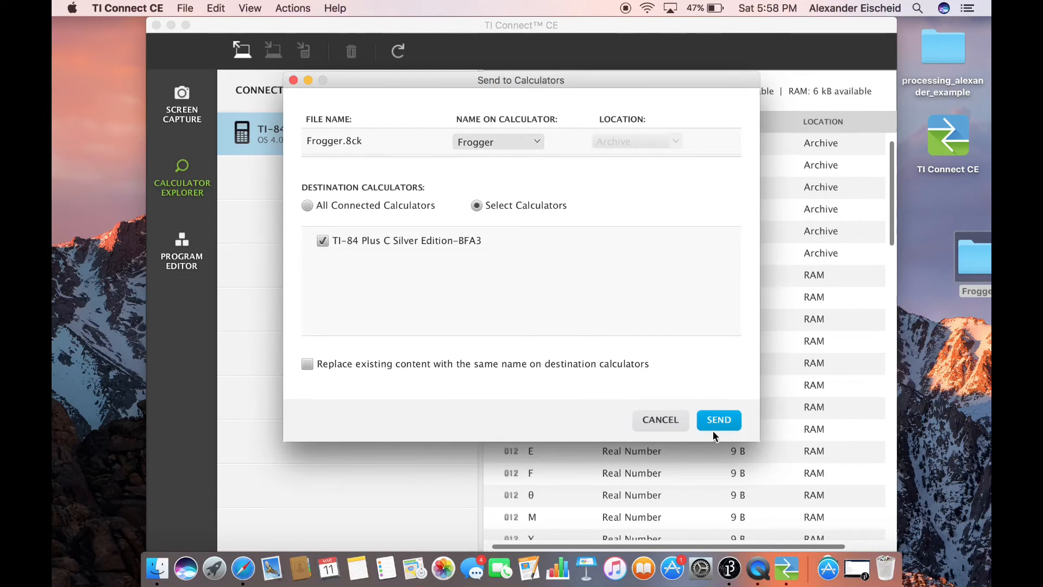